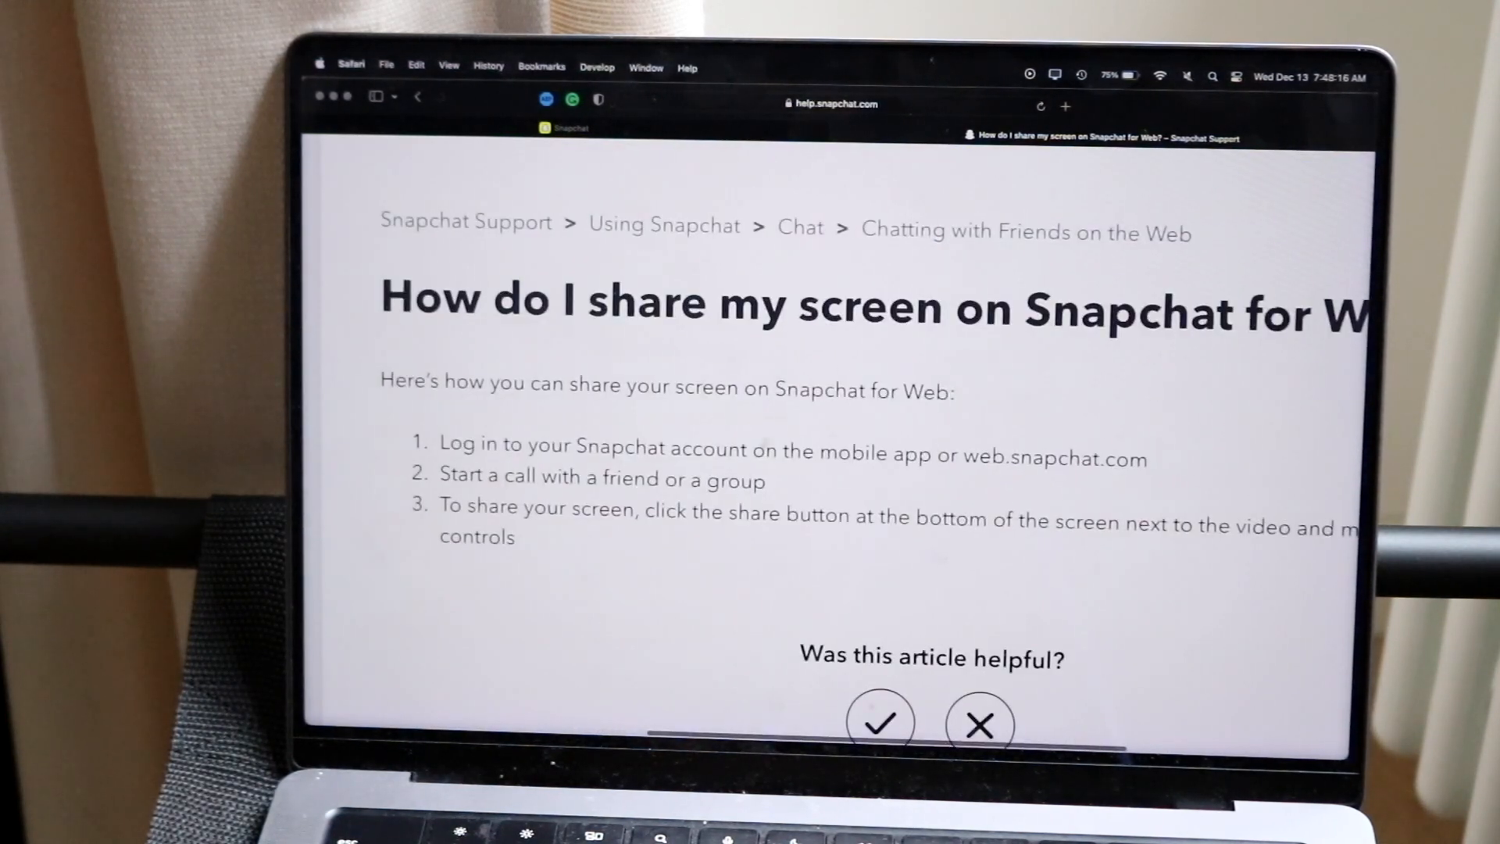
- Scroll down the Snapchat chat list and open a friend's conversation
scroll("down", 3)
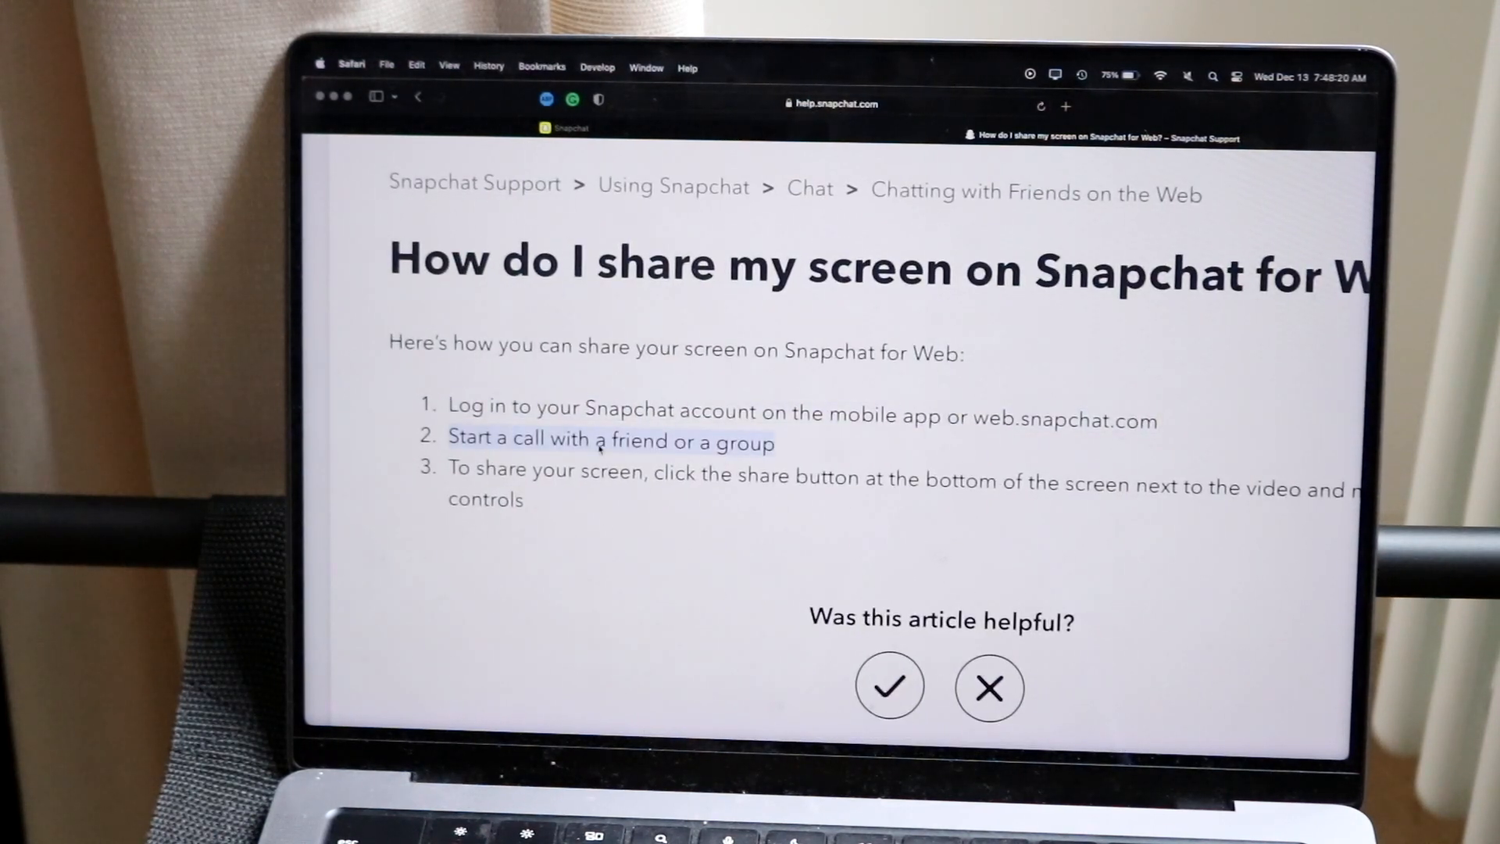
scroll("down", 3)
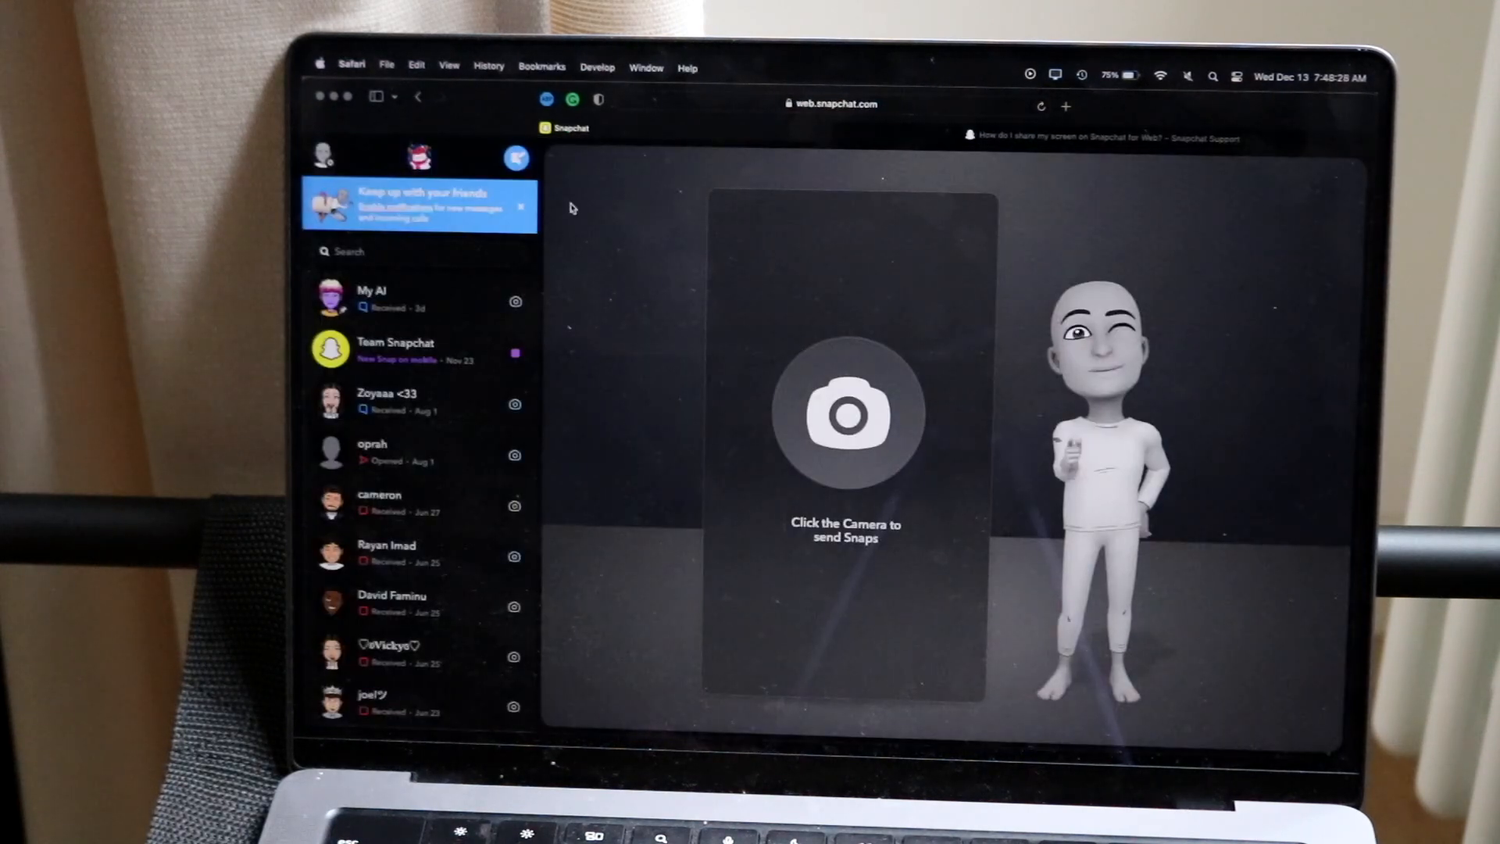
mouse_move(717, 312)
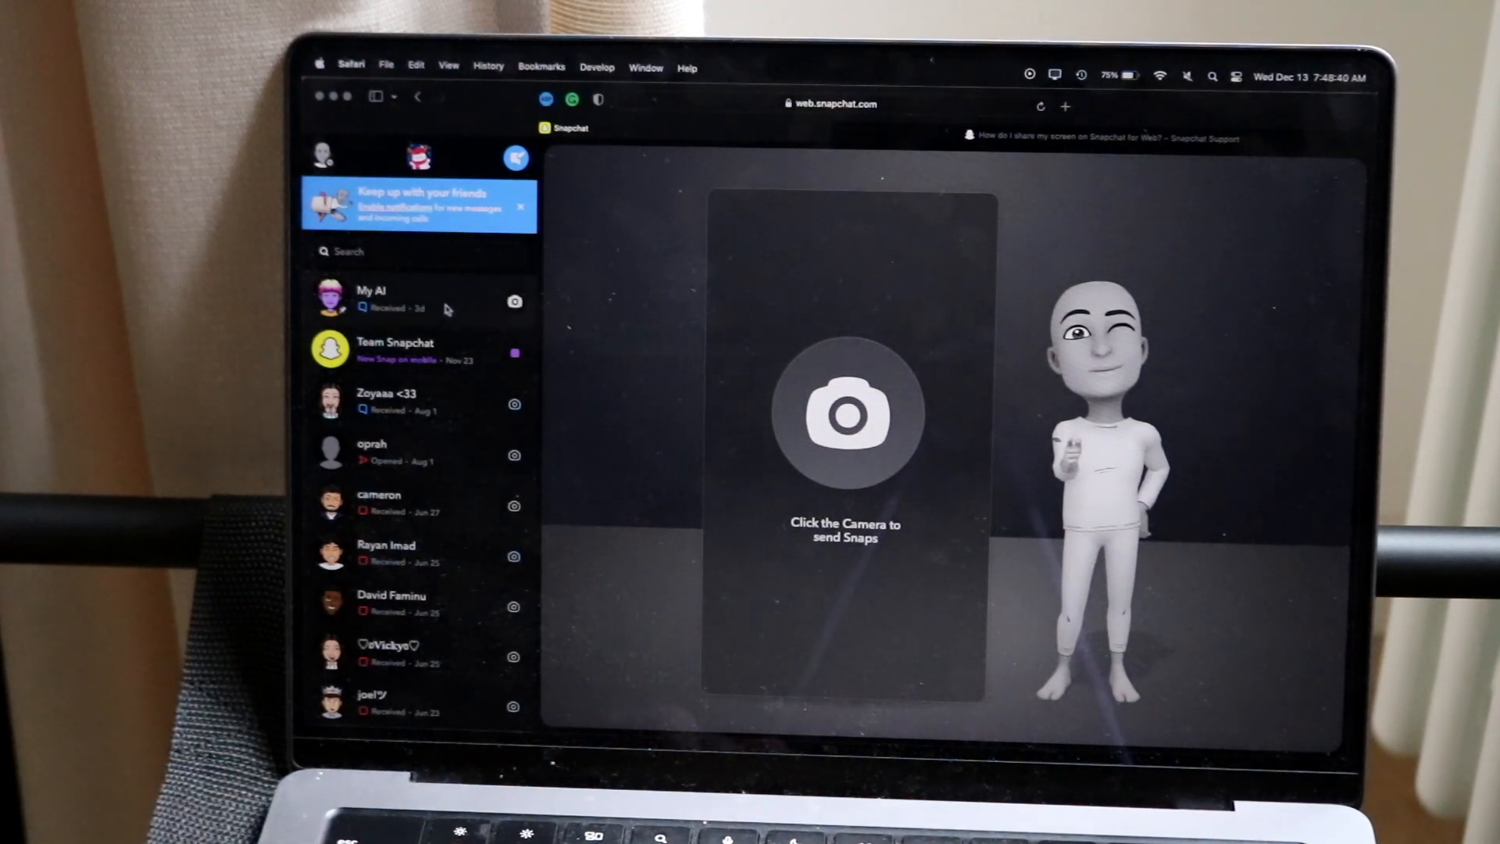
left_click(372, 297)
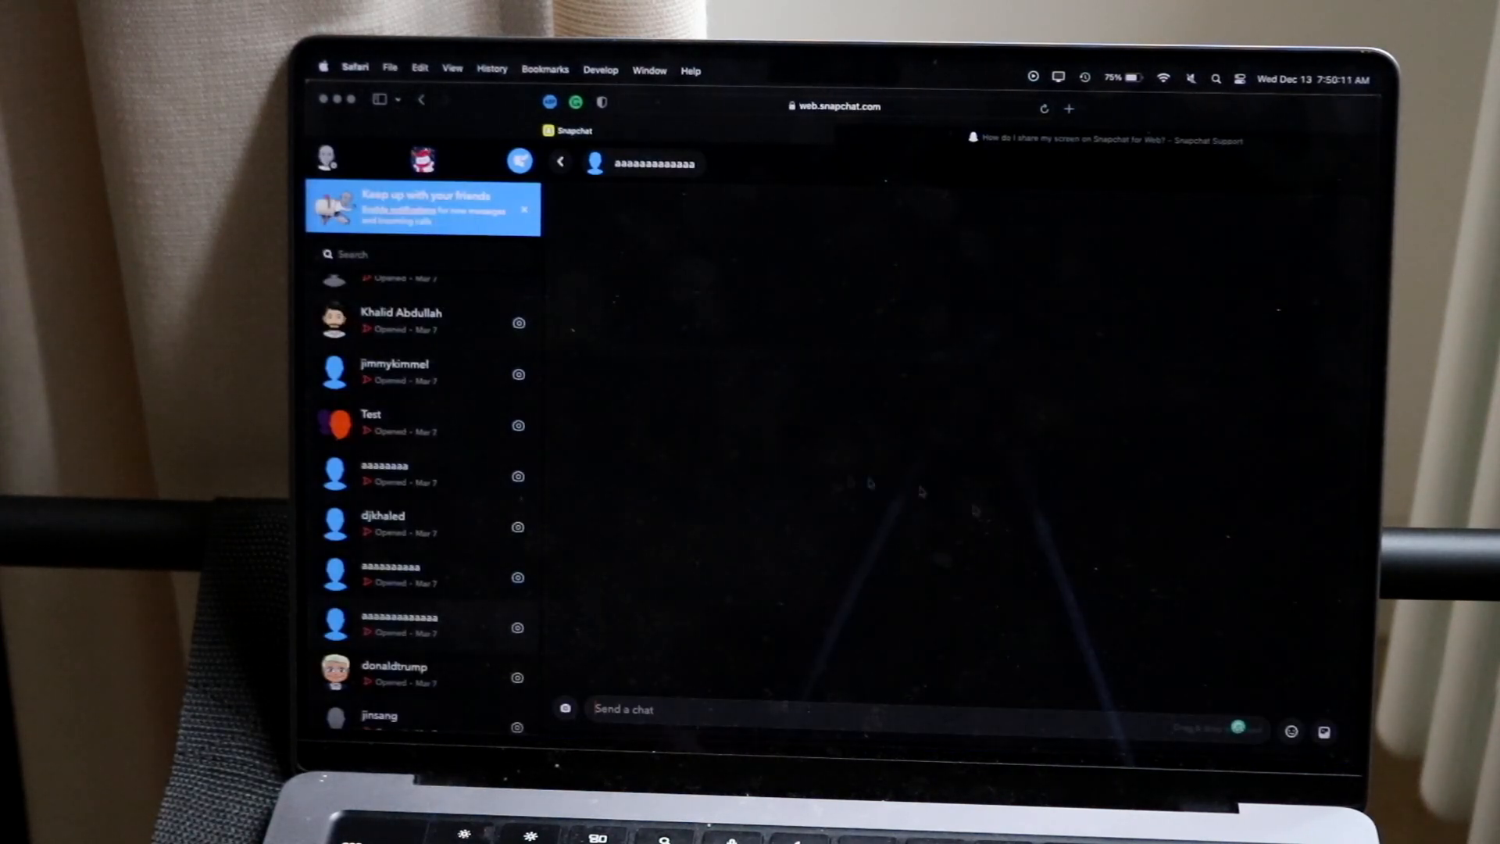
- Open a different friend's chat, then return to the Snapchat Support screen-sharing article
left_click(393, 372)
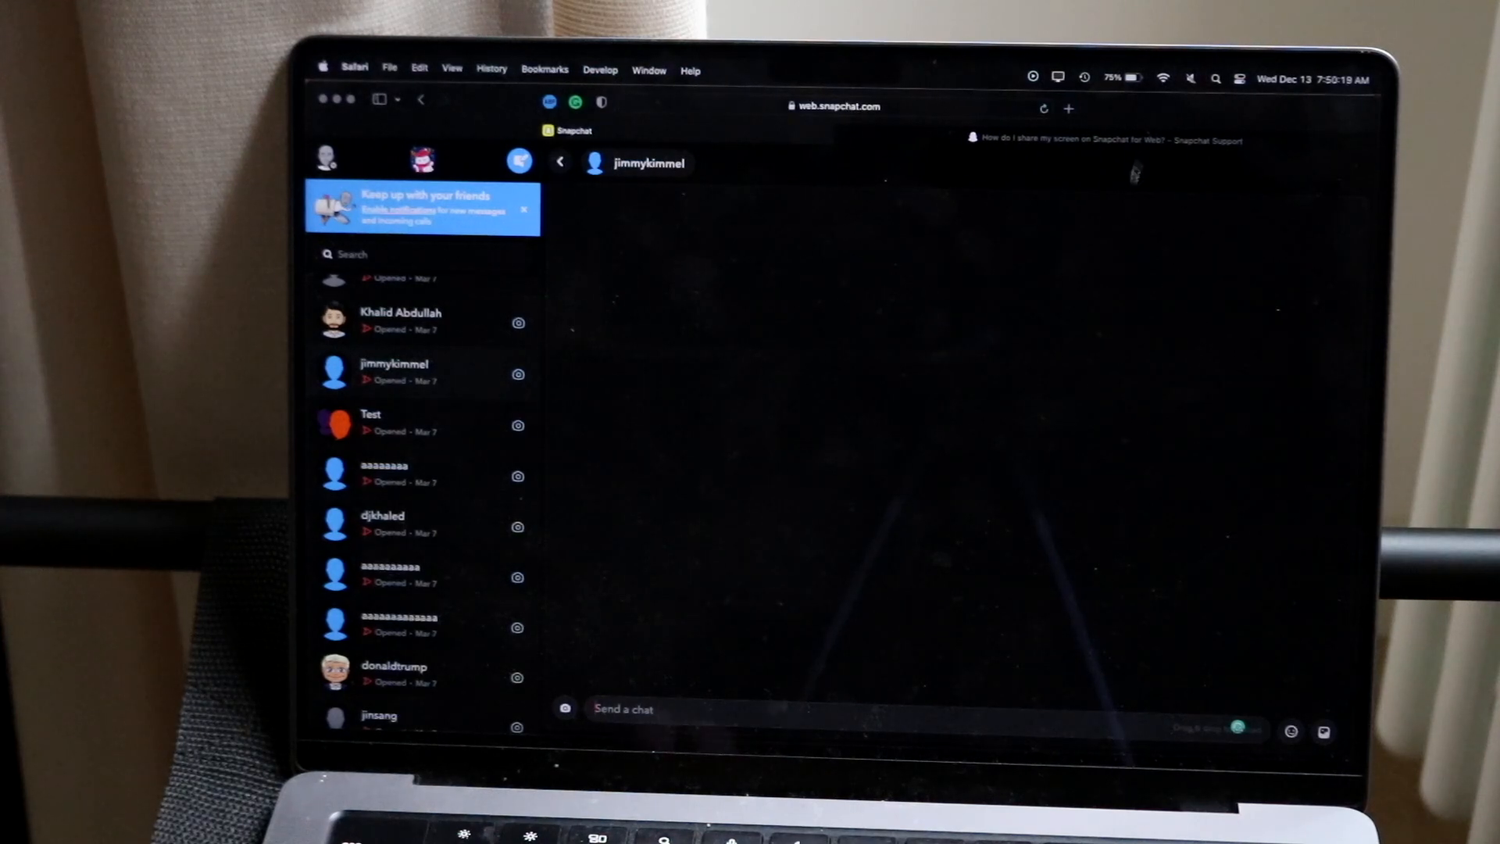
left_click(1109, 139)
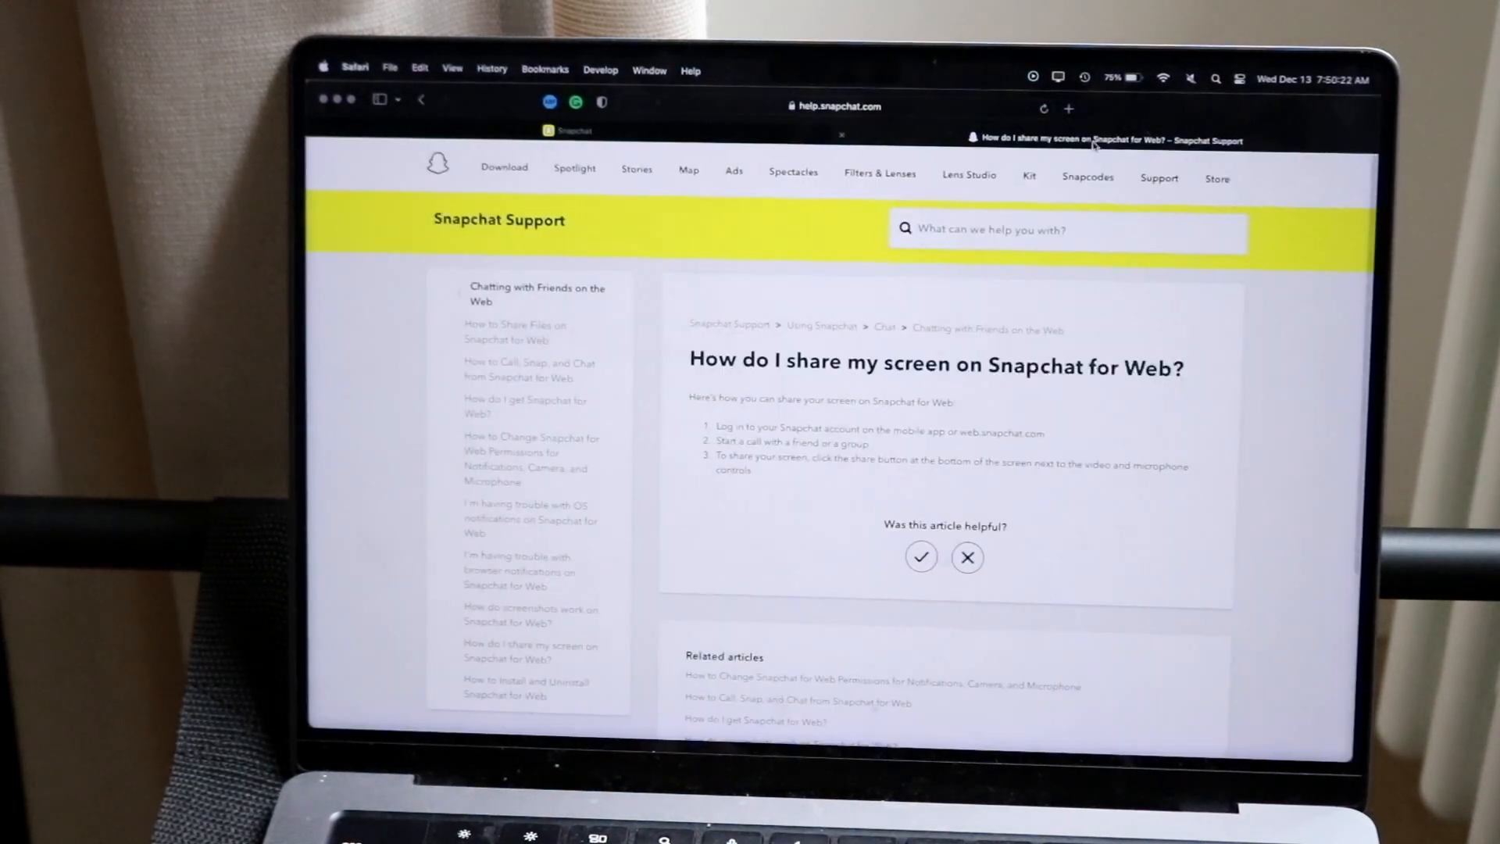